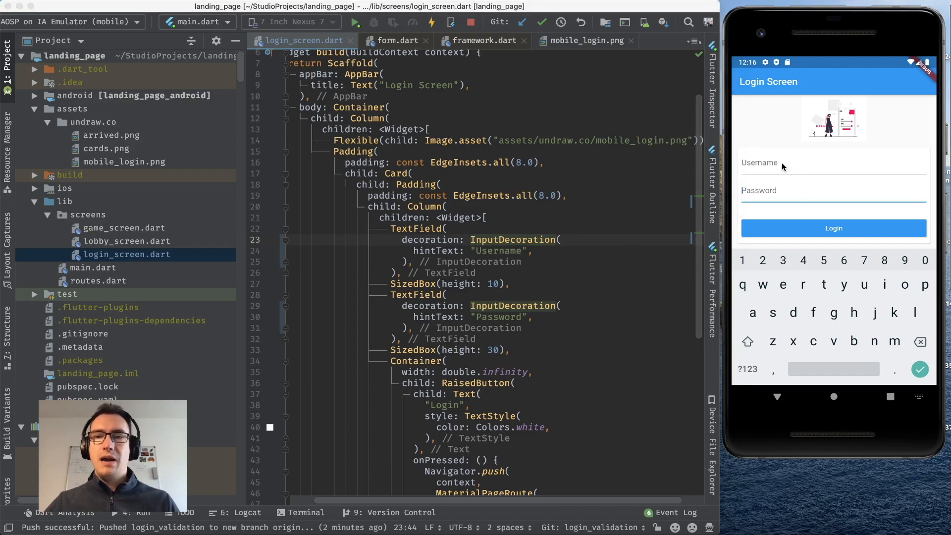
text(M)
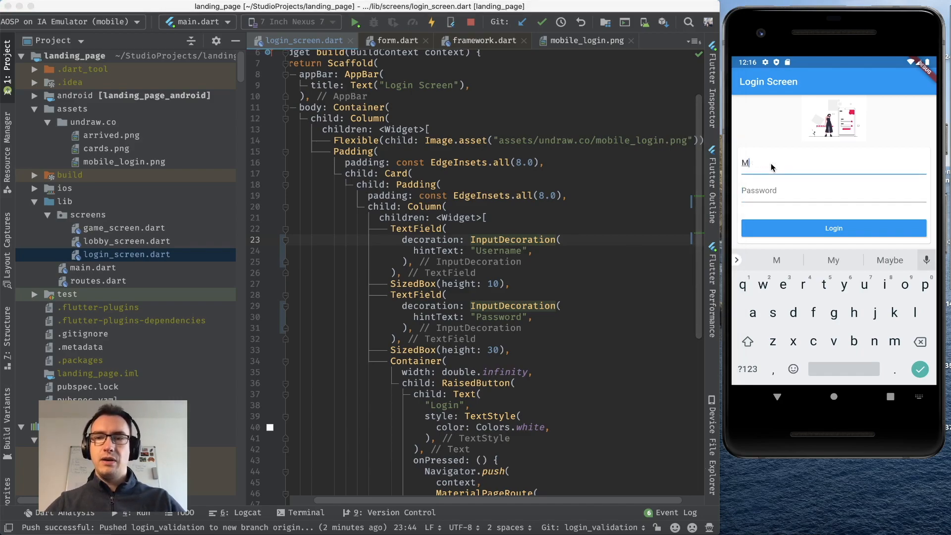
text(asdfasdf)
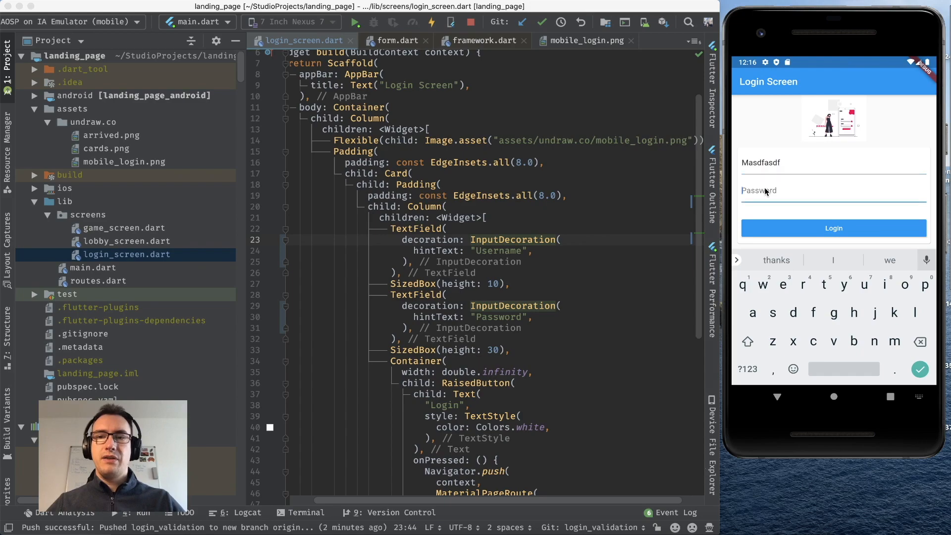
text(asdf)
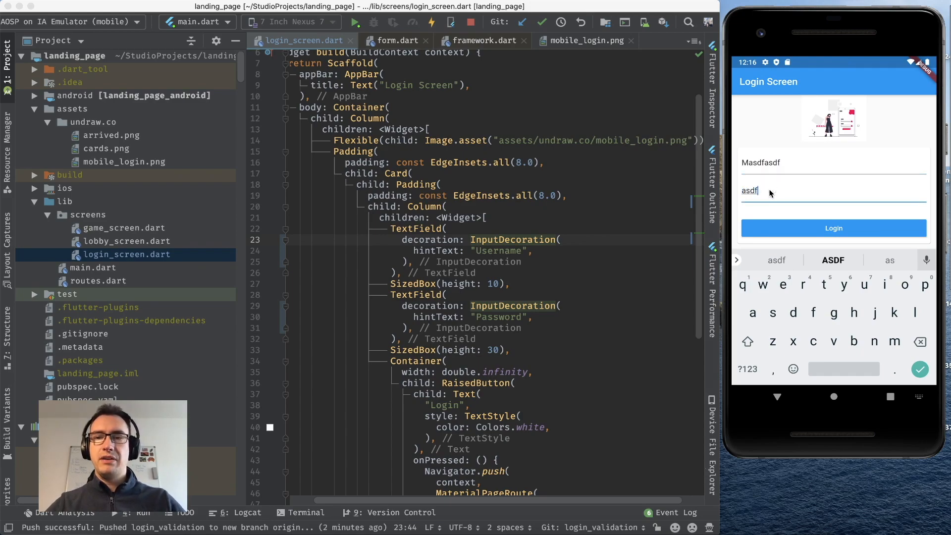
text(12345)
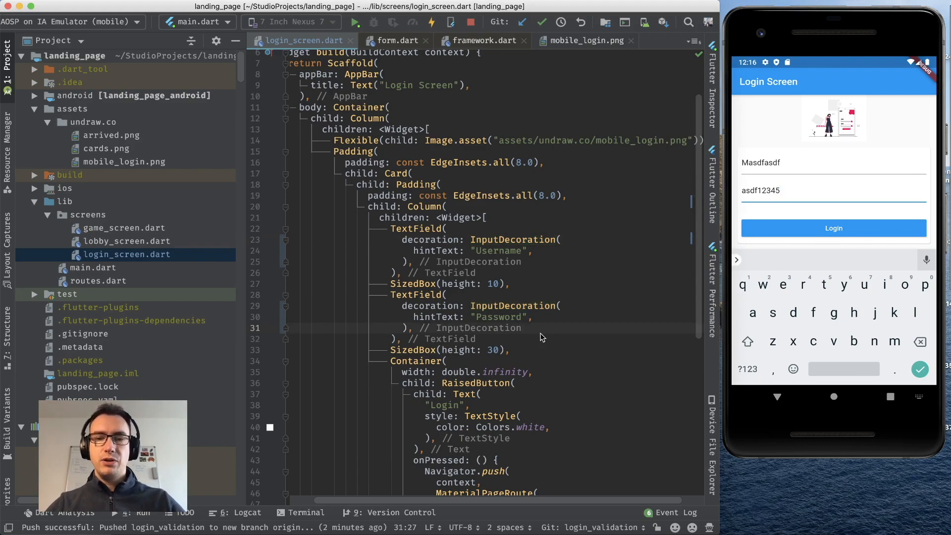
Add obscureText: true to the Password TextField so the password shows as dots
text(obscureText:)
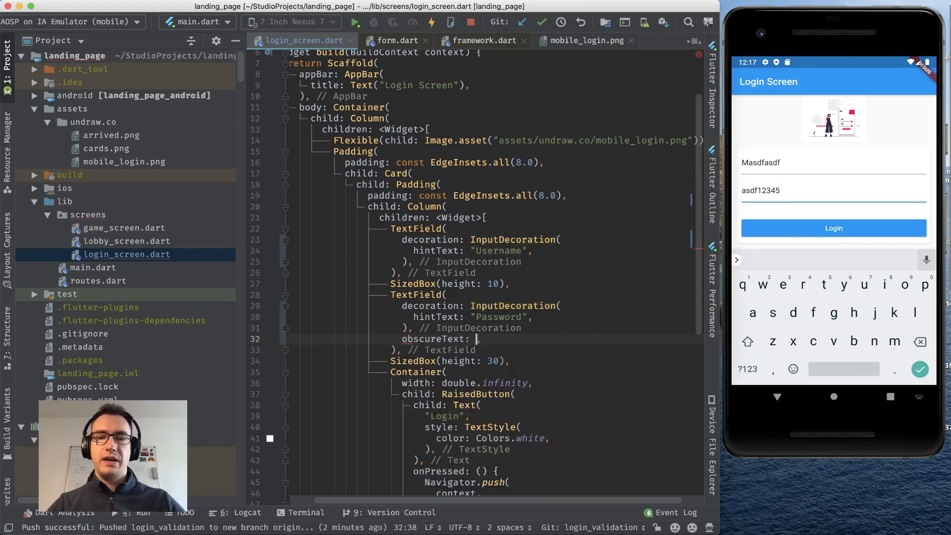
text(true,)
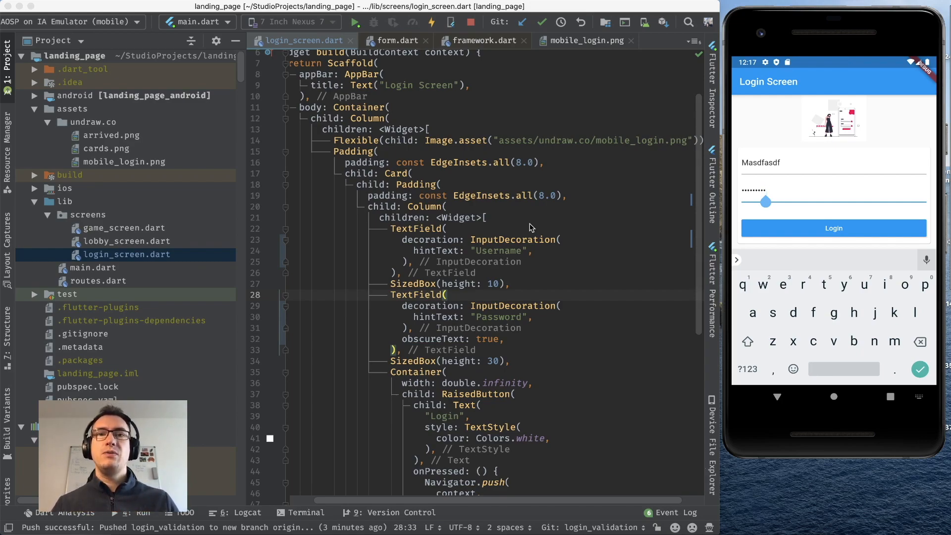
mouse_move(738, 226)
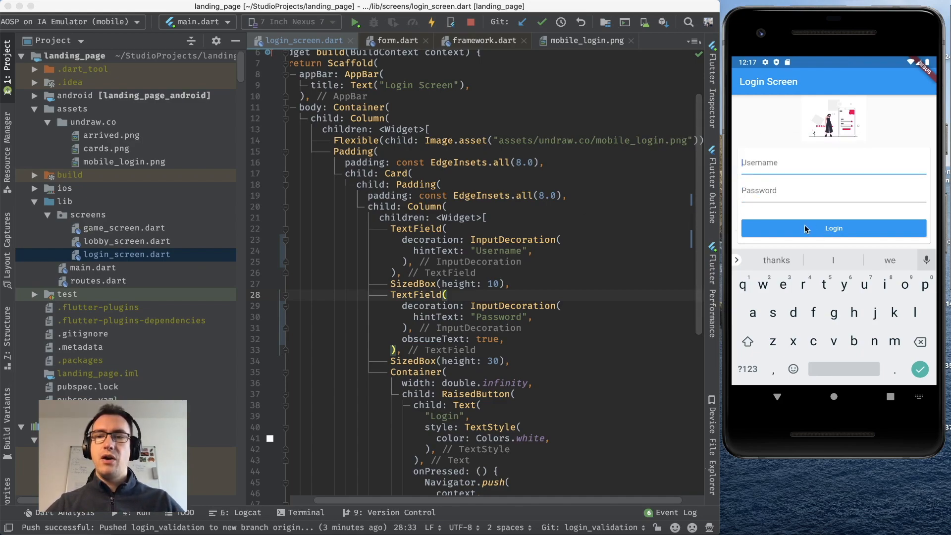
Select the login card's inner Column to bring up its wrap options
click(834, 228)
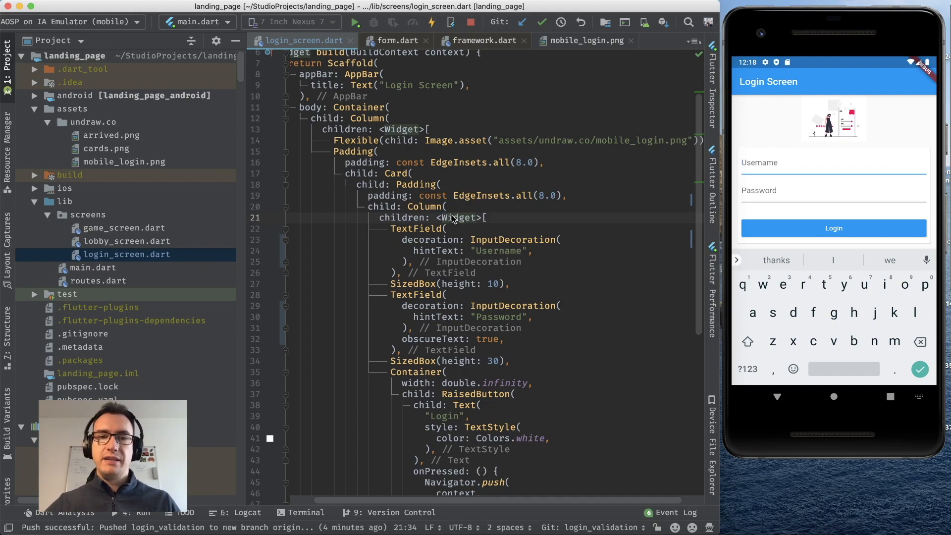
mouse_move(415, 272)
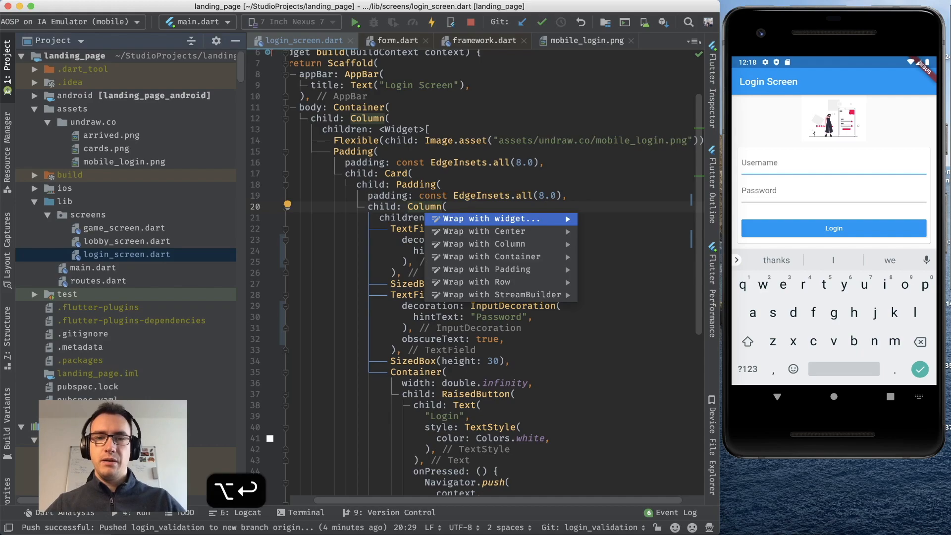
Use 'Wrap with widget...' to wrap the login fields' Column in a Form
click(481, 219)
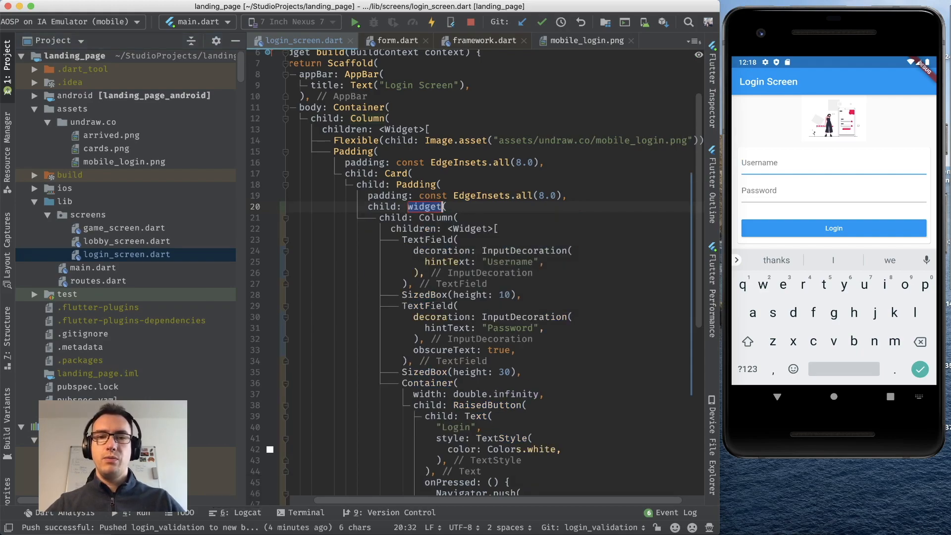
text(Form)
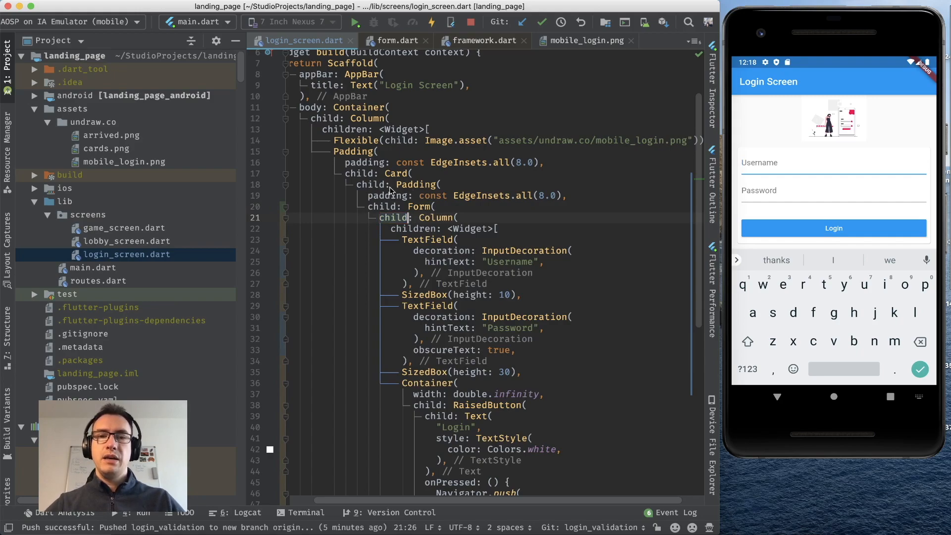
scroll(down, 3)
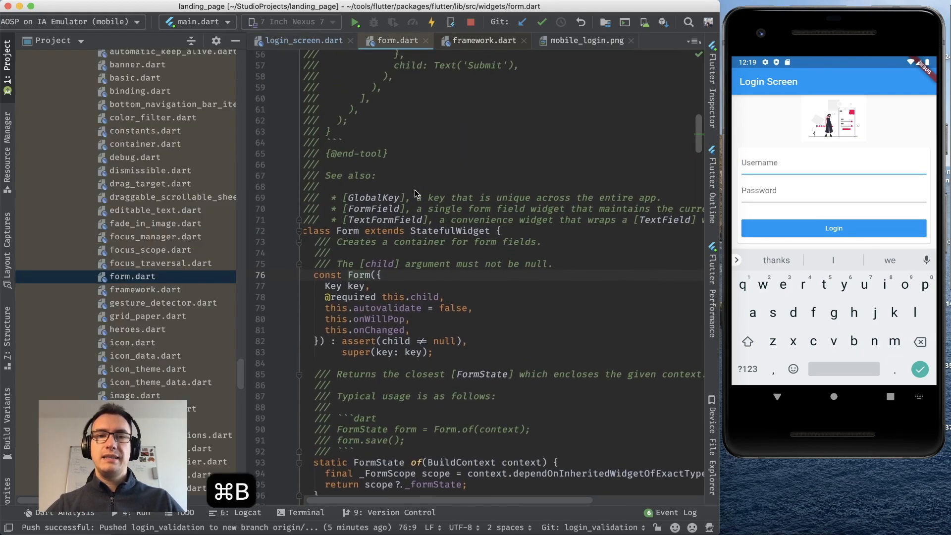
Copy the _formKey declaration from form.dart's docs and return to login_screen.dart
scroll(up, 3)
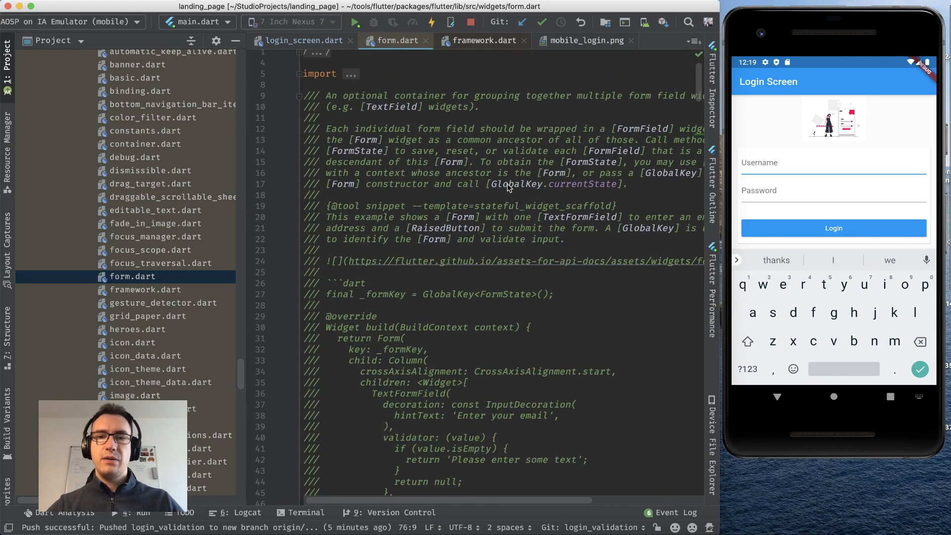
scroll(down, 3)
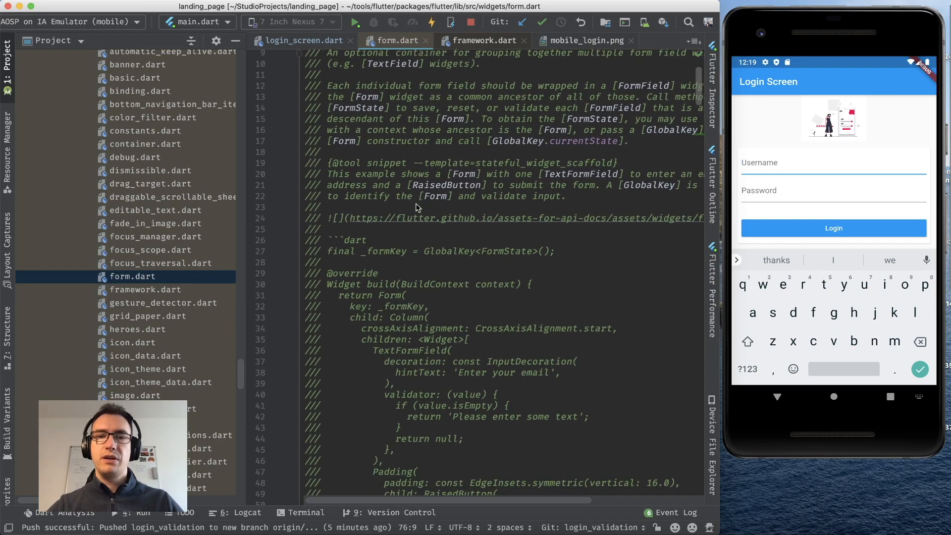
scroll(down, 3)
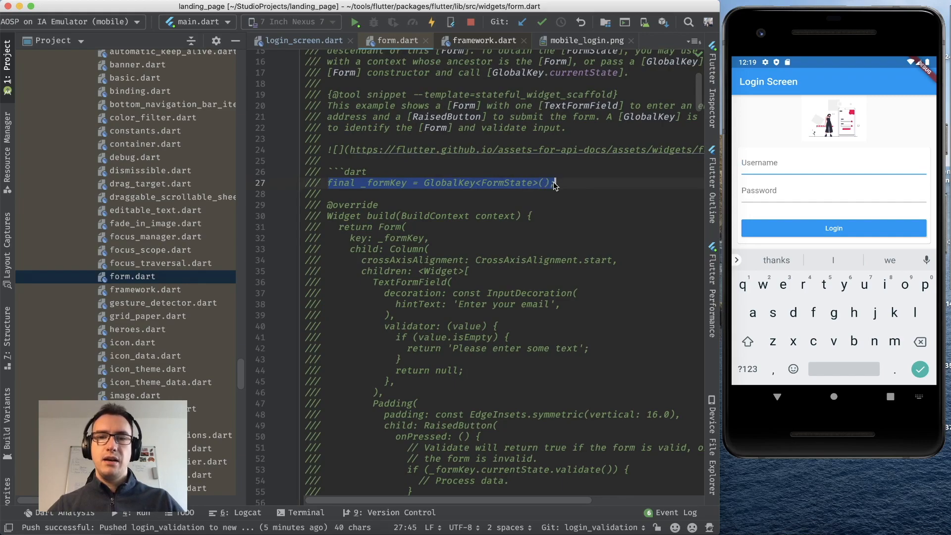
key(cmd+c)
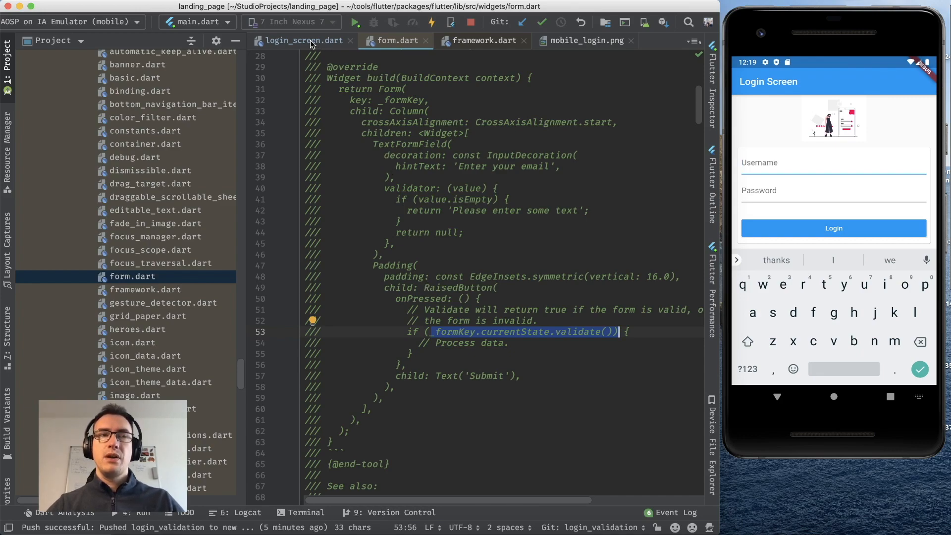
click(302, 40)
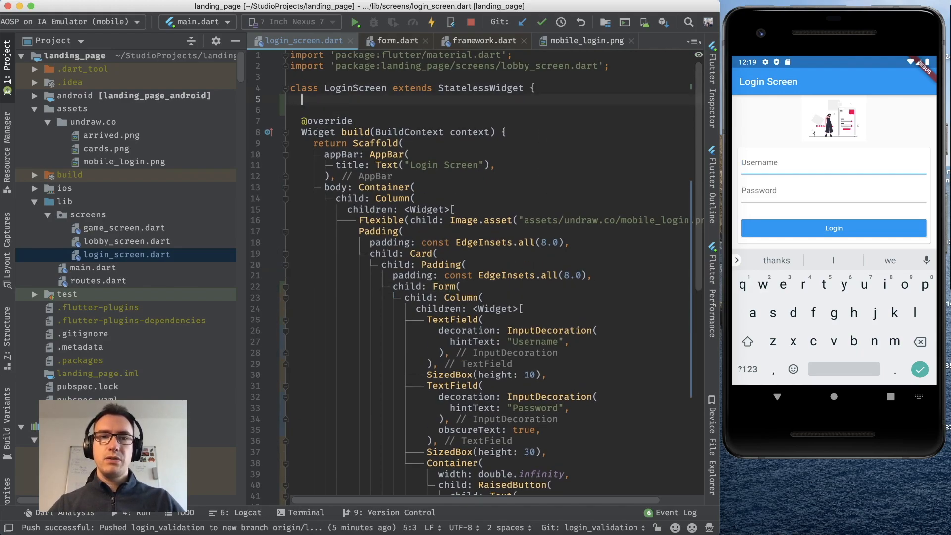
Paste the _formKey declaration into LoginScreen and type it as GlobalKey<FormState>
key(cmd+v)
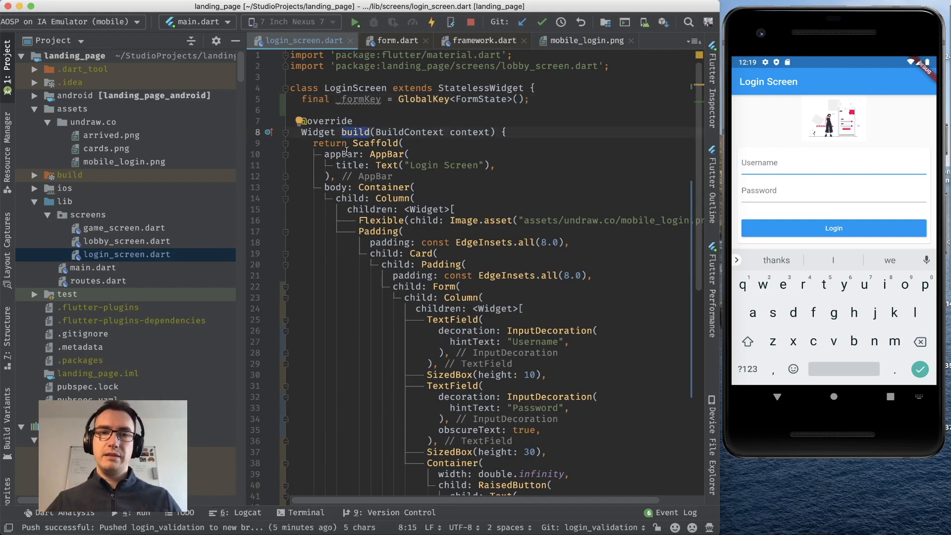
double_click(360, 99)
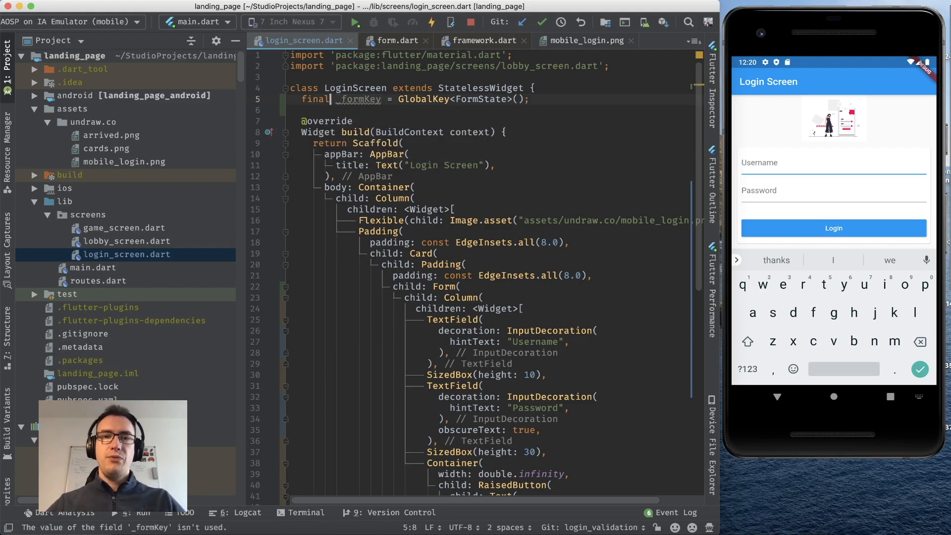
text(Glbo)
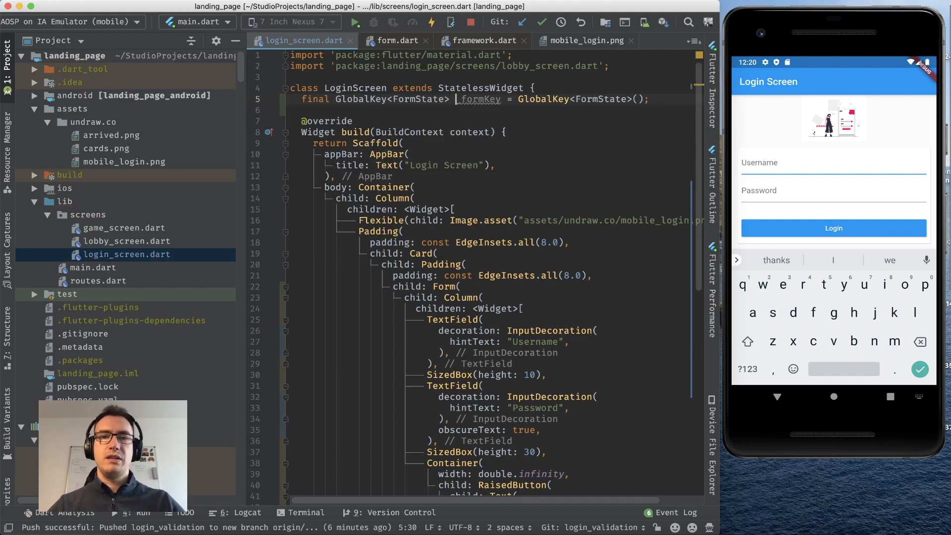
double_click(479, 99)
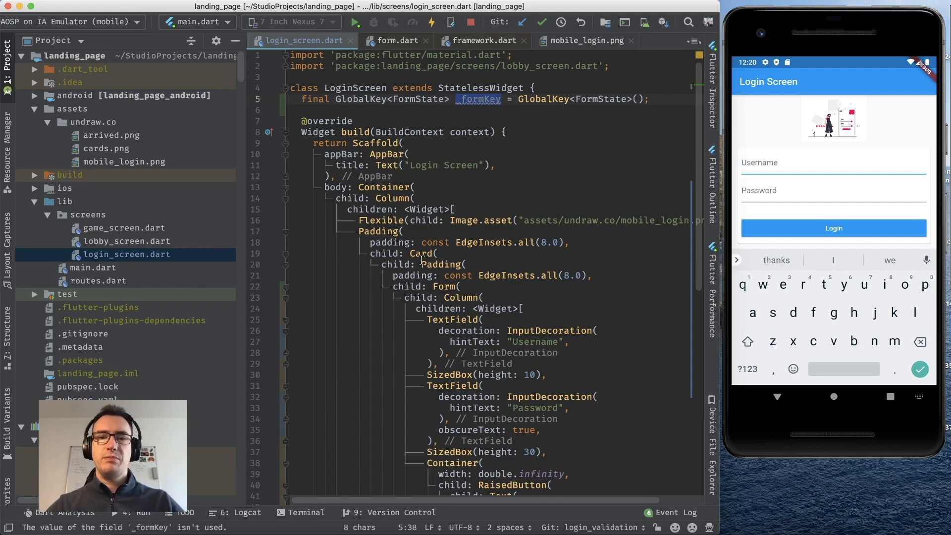
scroll(down, 3)
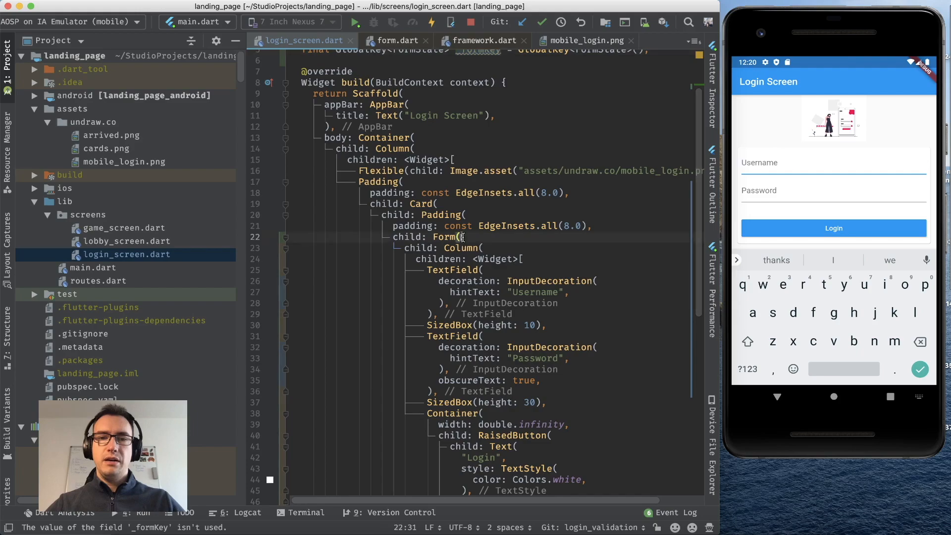
Add key: _formKey to the Form widget's parameters
text(key)
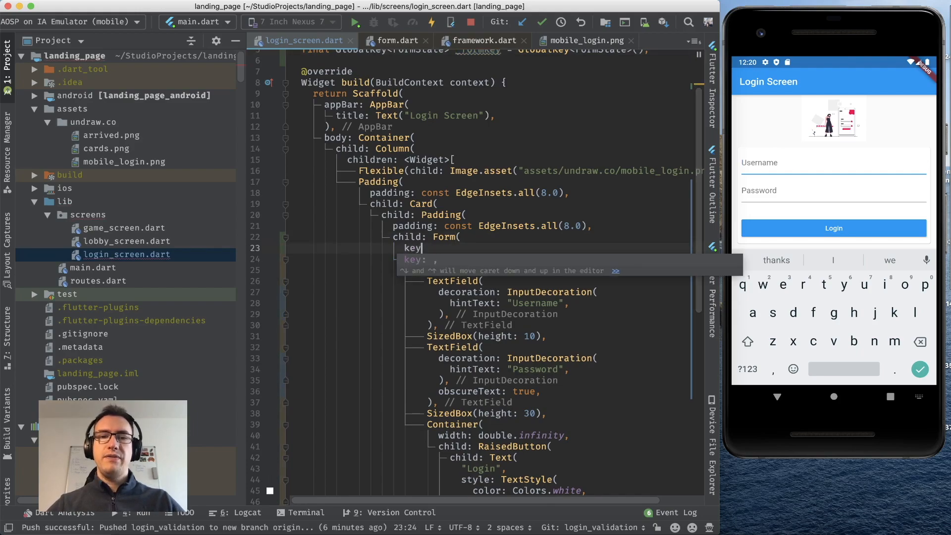
text(_formKey,)
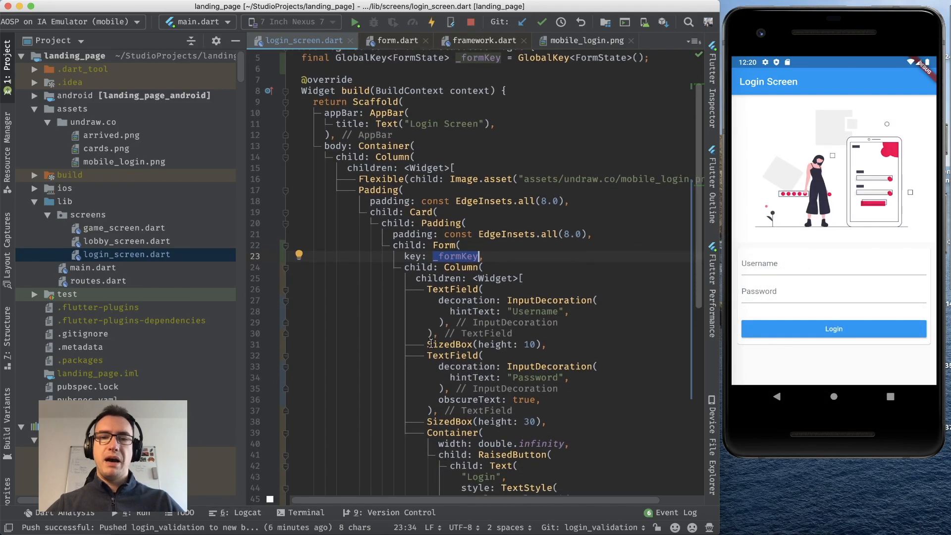
scroll(down, 3)
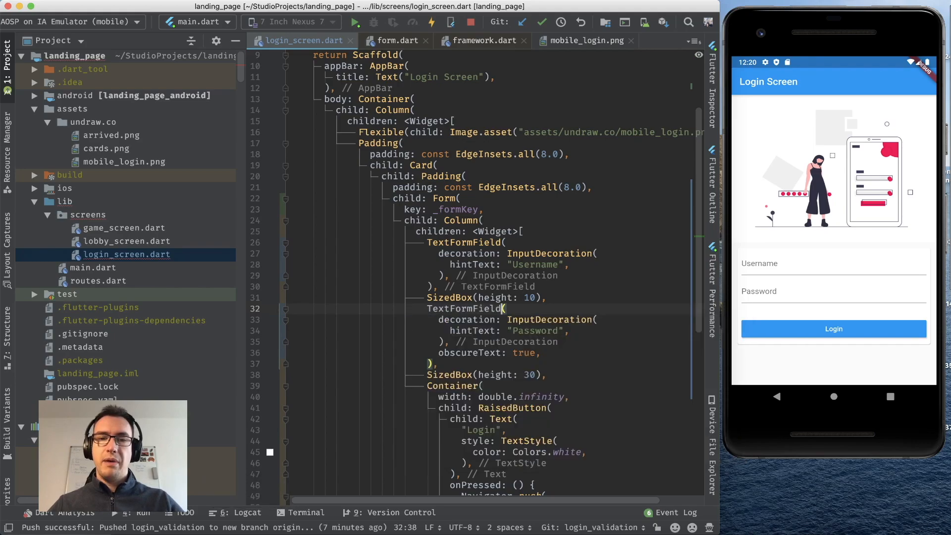
Save the login screen so the TextFormField code is tidied with closing labels
key(cmd+s)
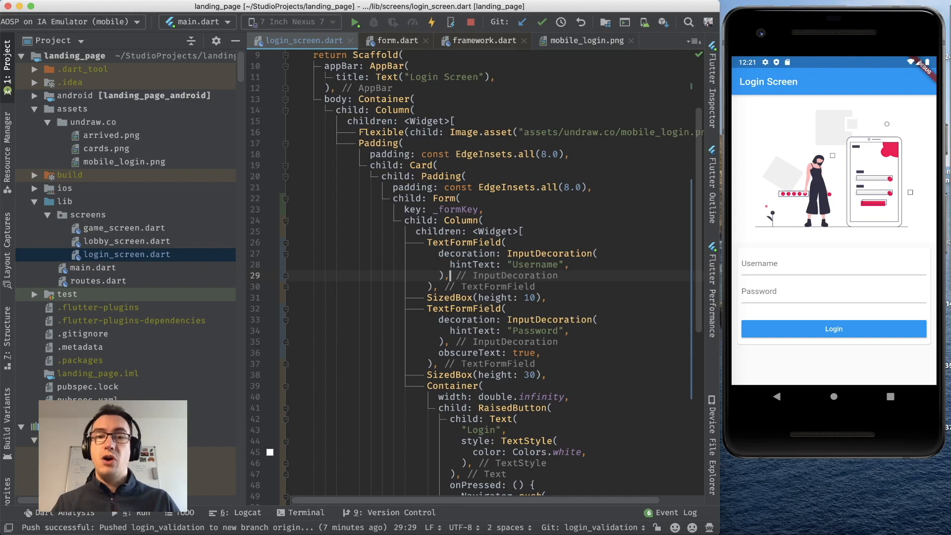
Add a validator (value) {} callback with a return to the Username TextFormField
text(validator:)
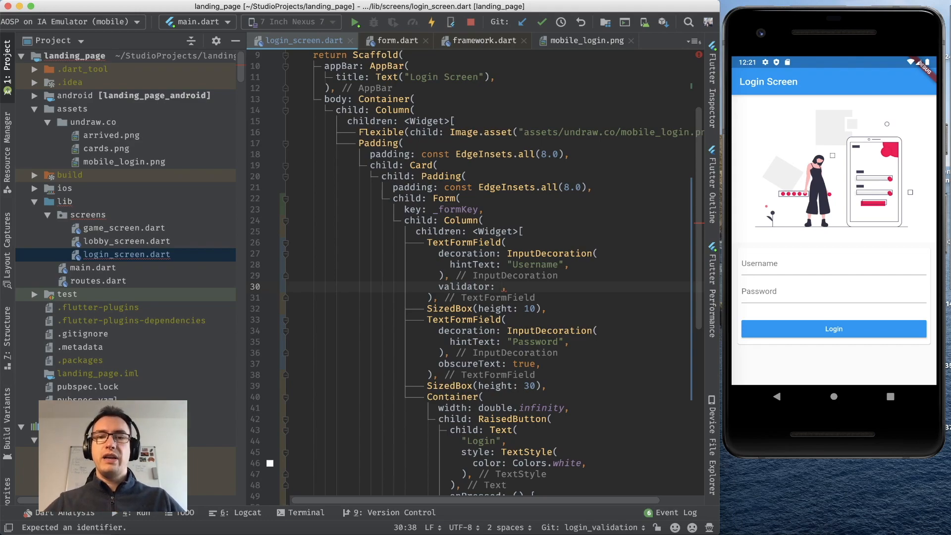
text((){})
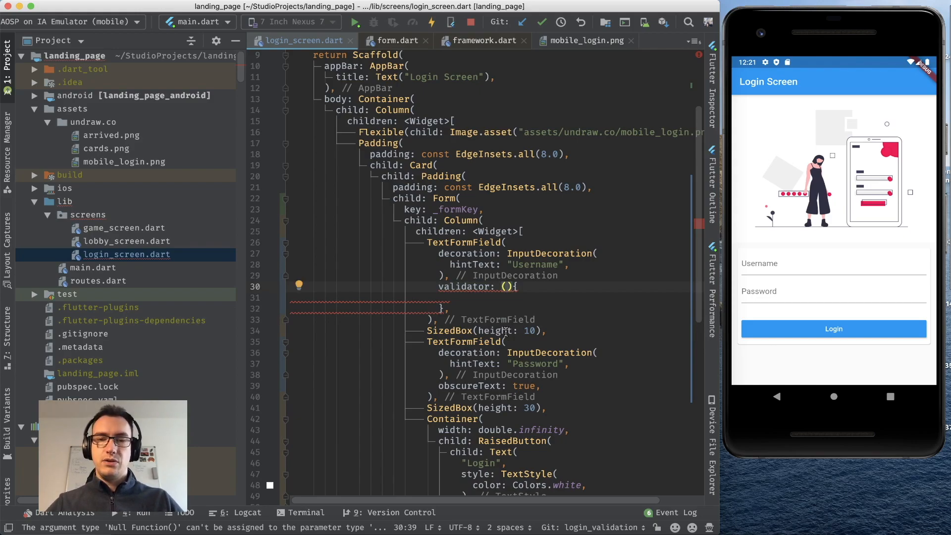
text(value)
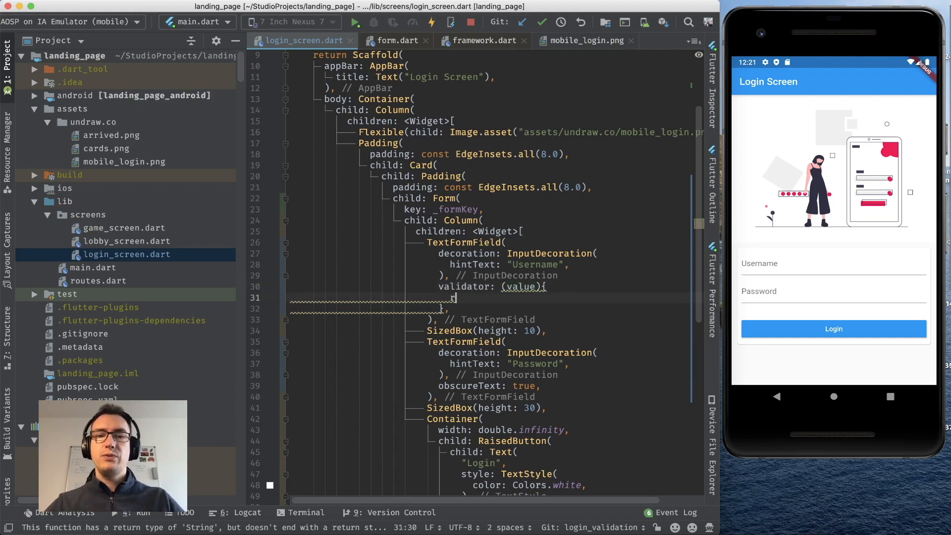
text(return null)
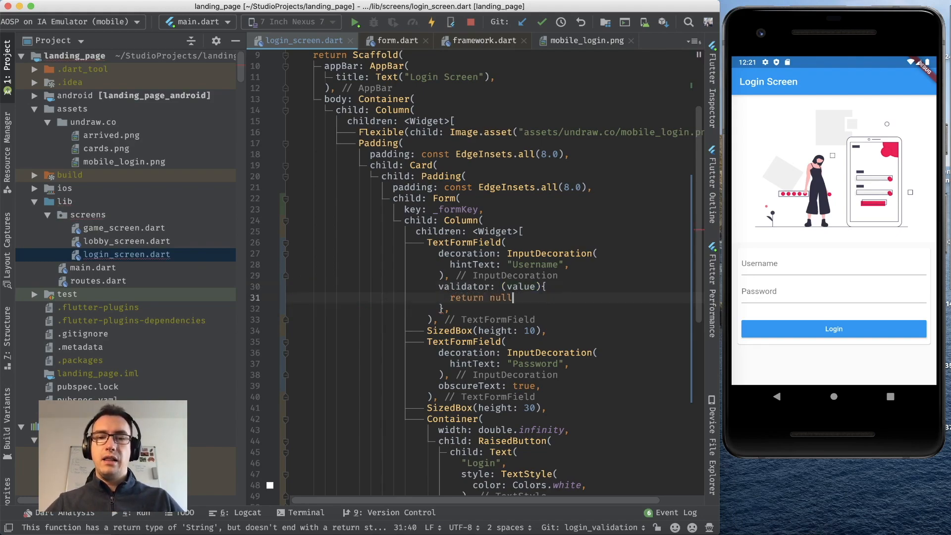
double_click(500, 298)
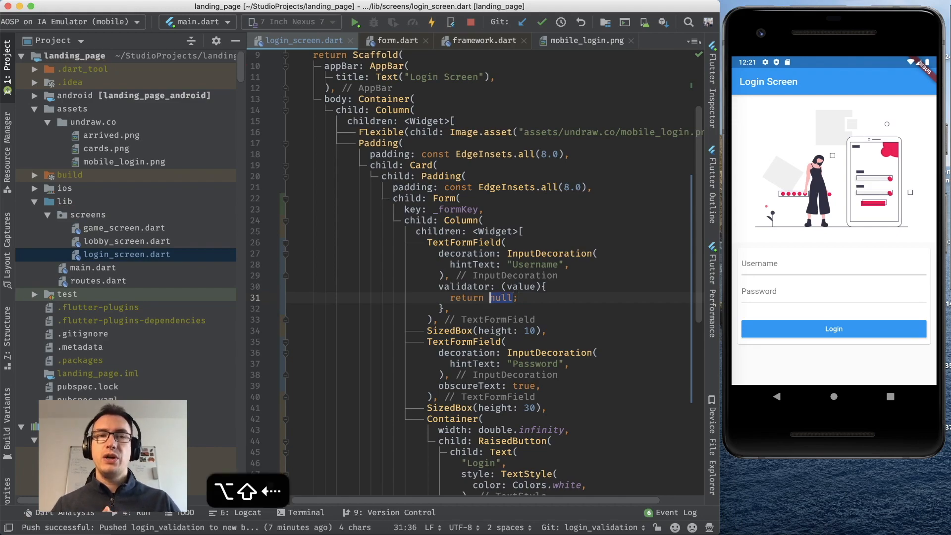
key(enter)
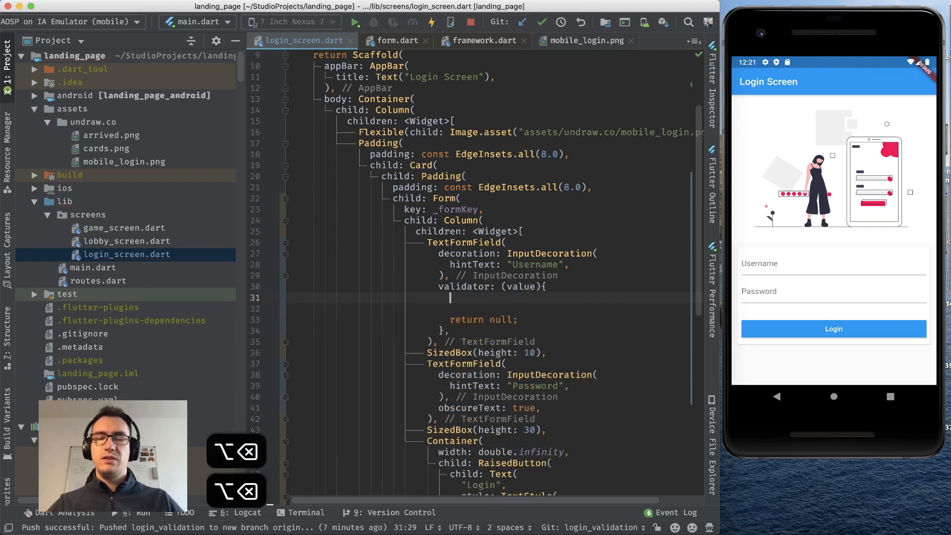
Return "Please provide a username." when value is empty, else null, and remove the dead return
text(value)
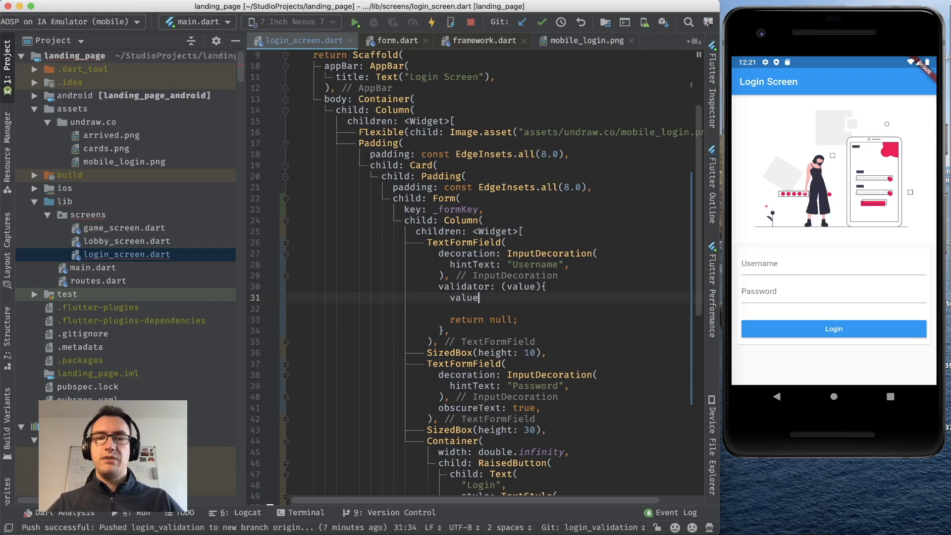
text(== "")
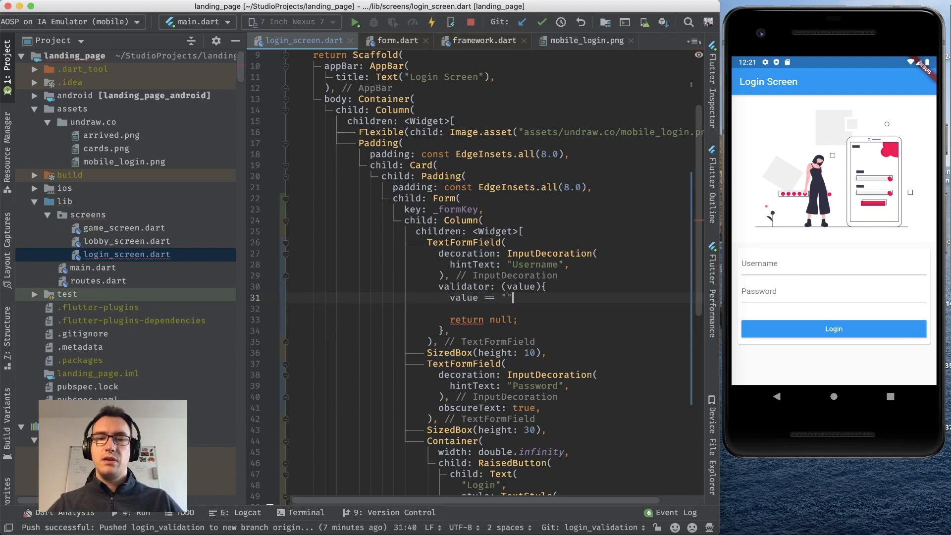
text(?)
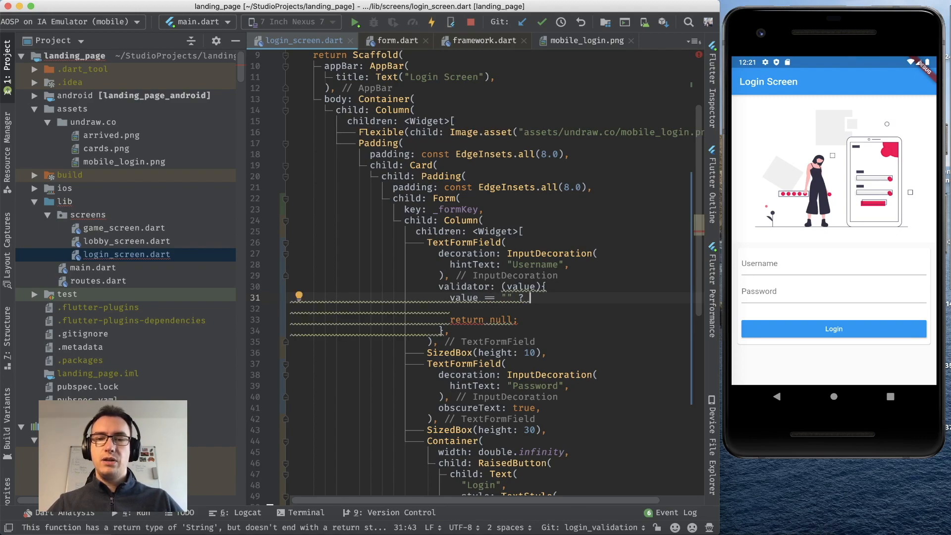
text("")
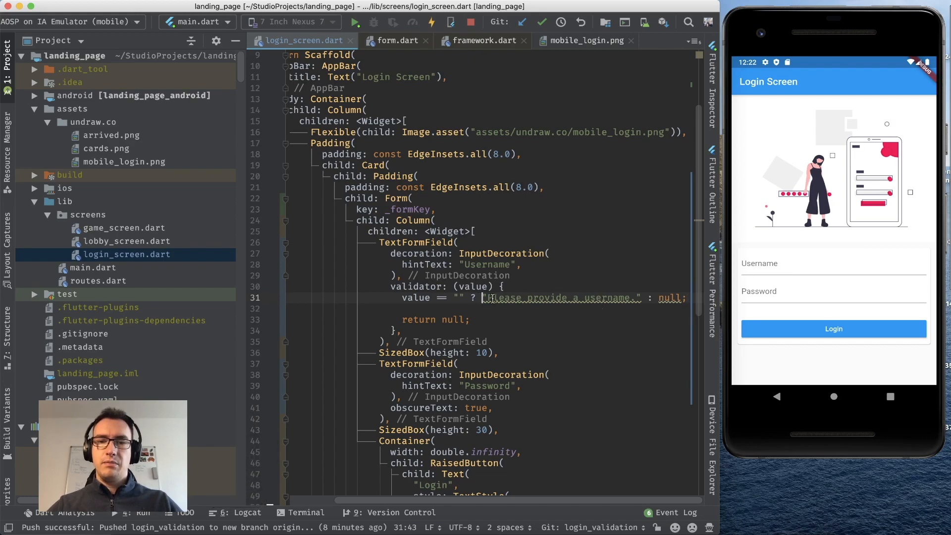
text(return)
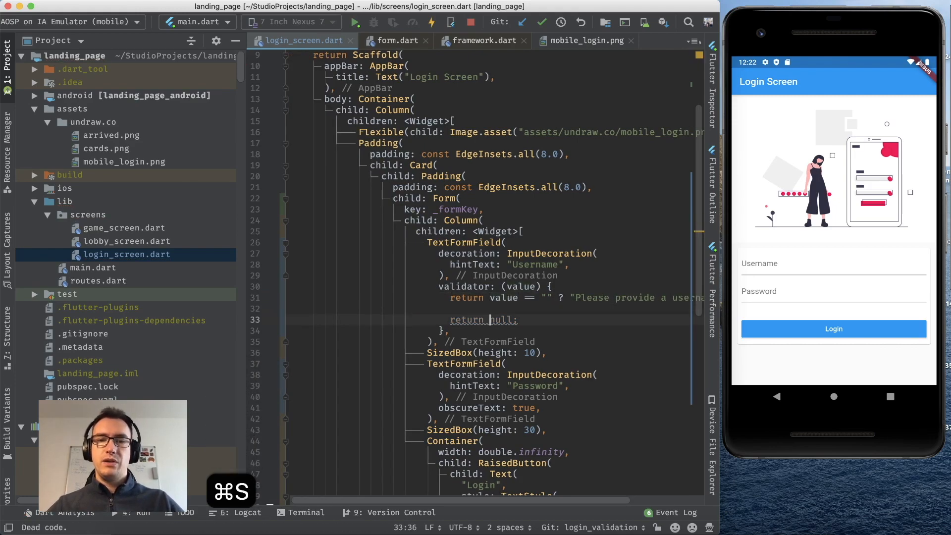
key(cmd+x)
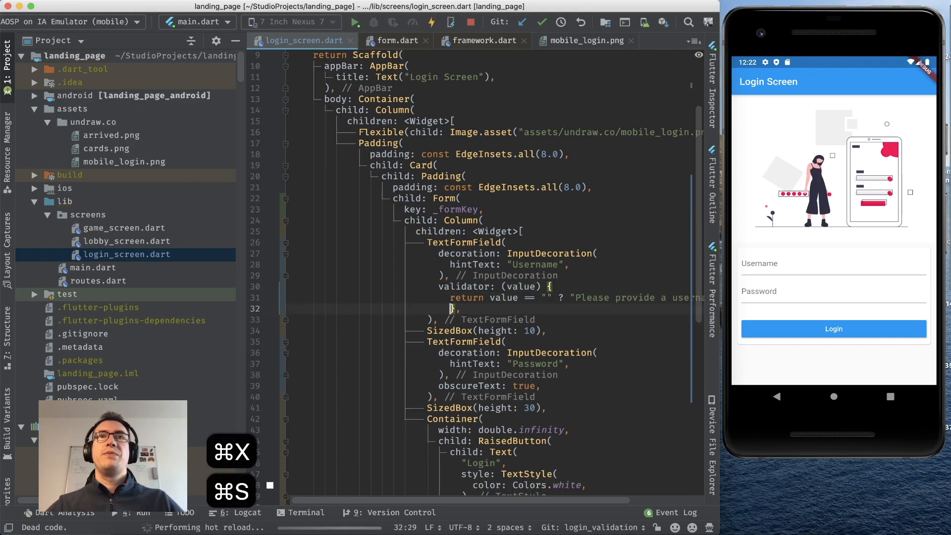
key(cmd+alt+l)
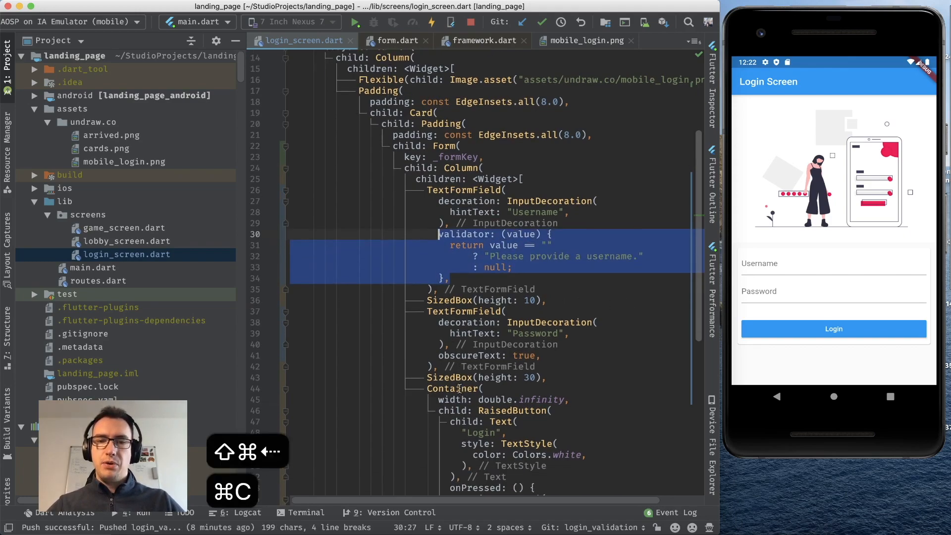
Add a "Please provide a password." validator under obscureText and save for hot reload
click(540, 356)
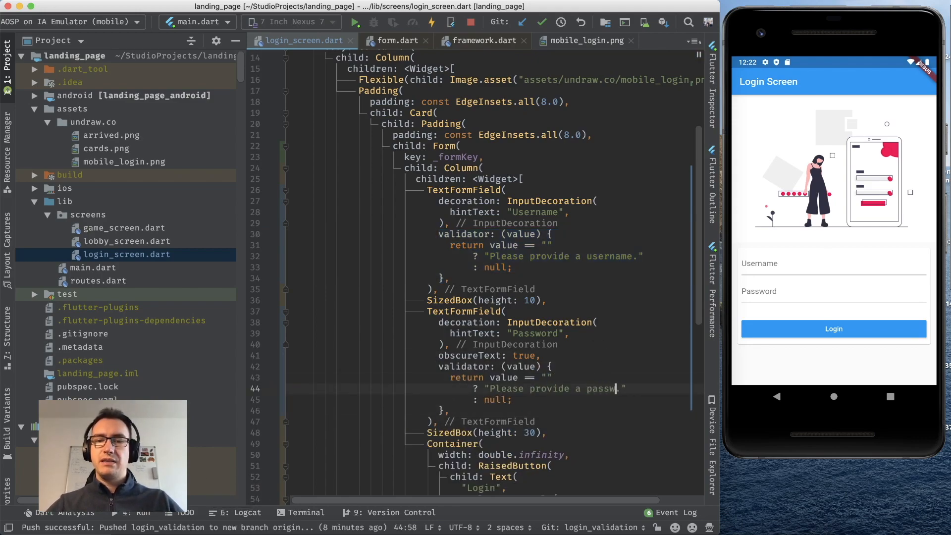
key(cmd+s)
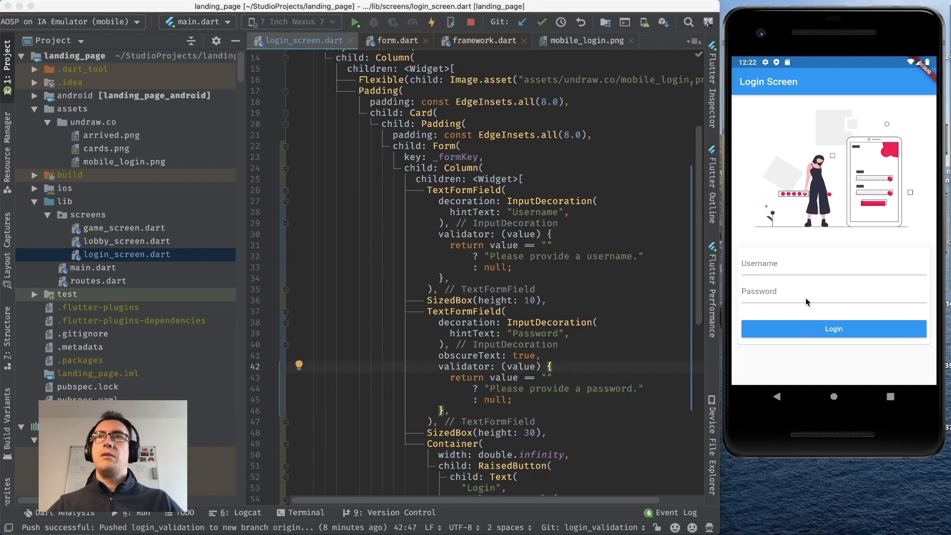
click(833, 329)
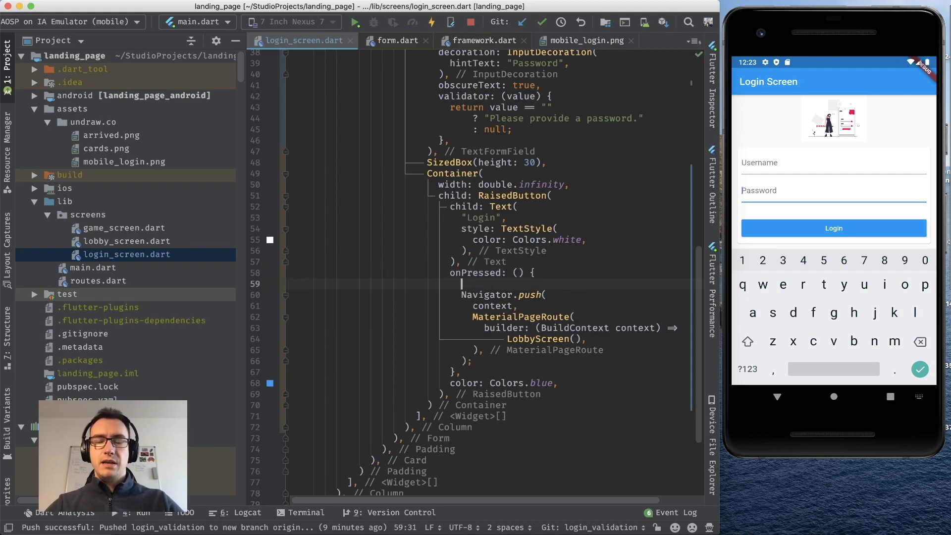
Wrap the lobby navigation in if (_formKey.currentState.validate()), after checking validate() in form.dart
text(if(_formKey)
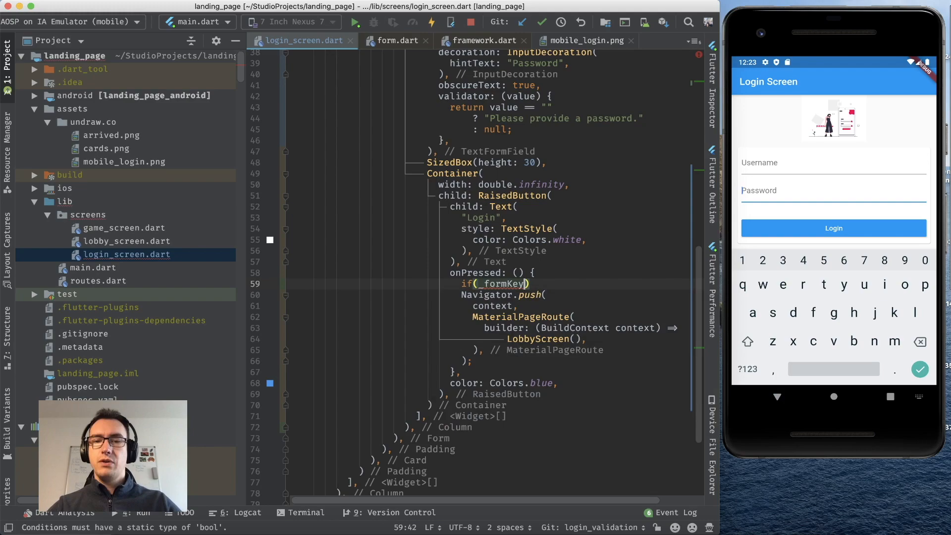
text(.currentState)
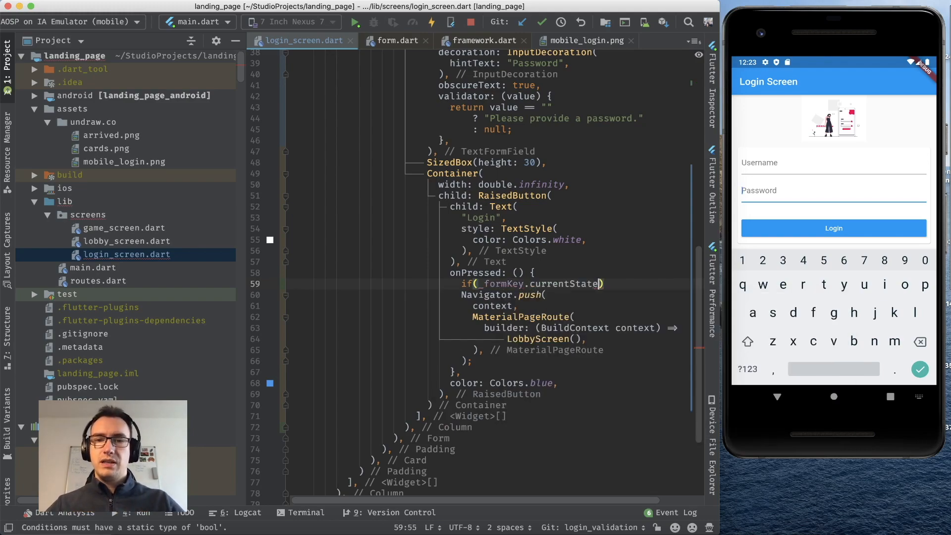
text(.)
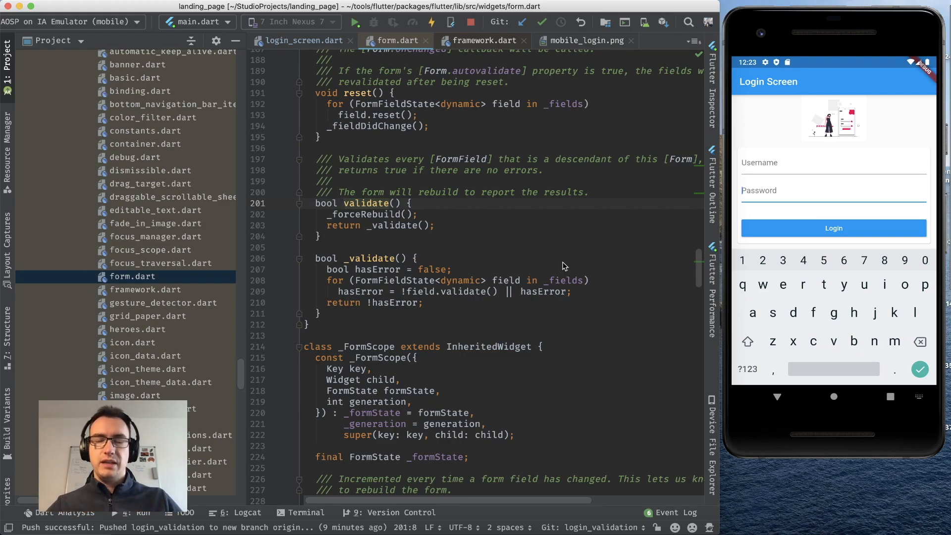
click(302, 41)
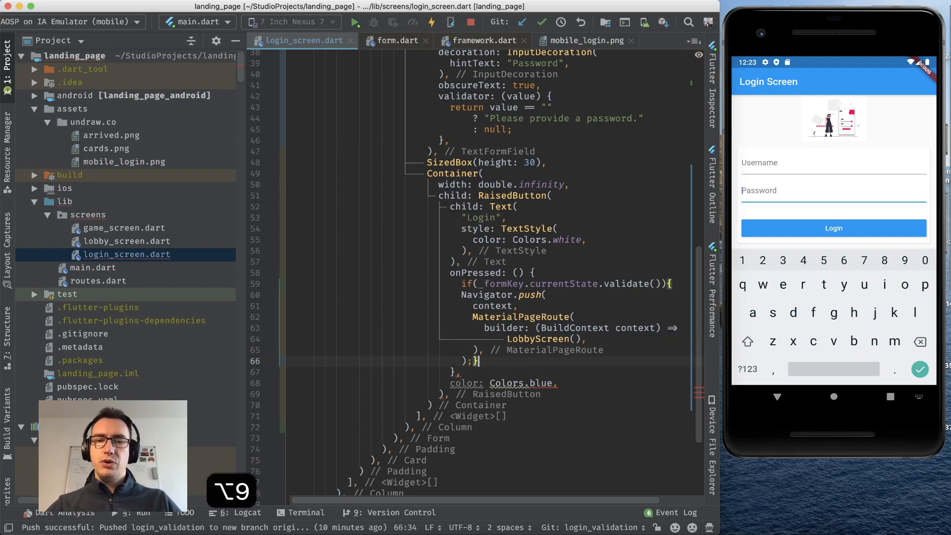
Add an else branch that prints "Please provide valid inputs"
text(else {)
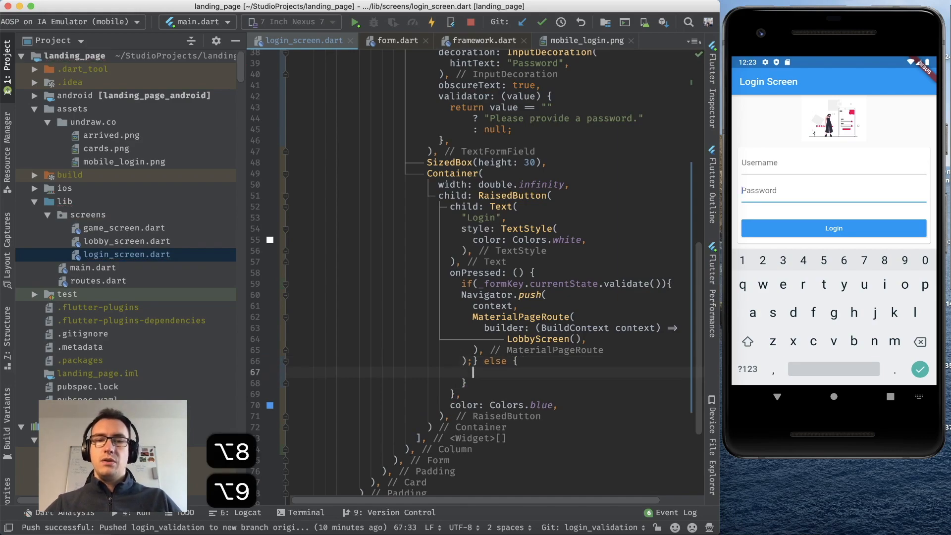
text(print(""))
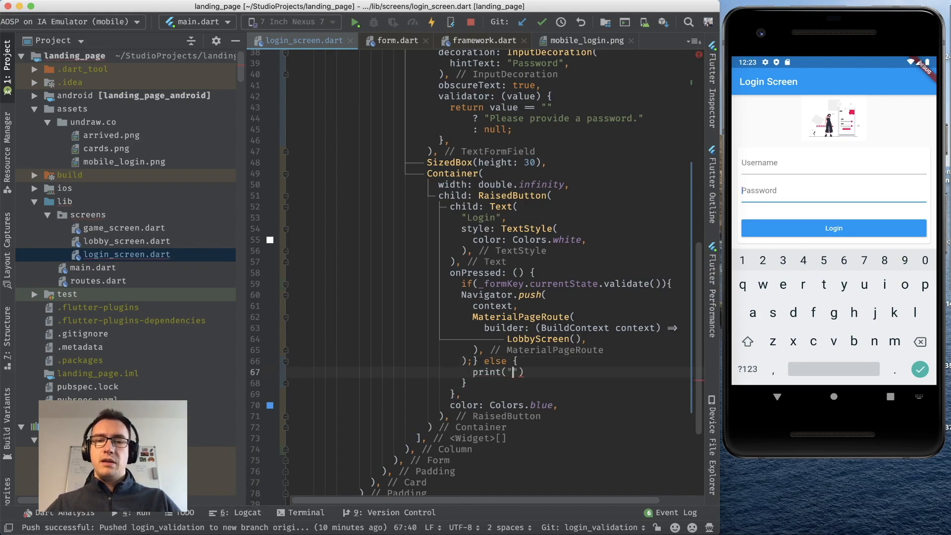
text(There happe)
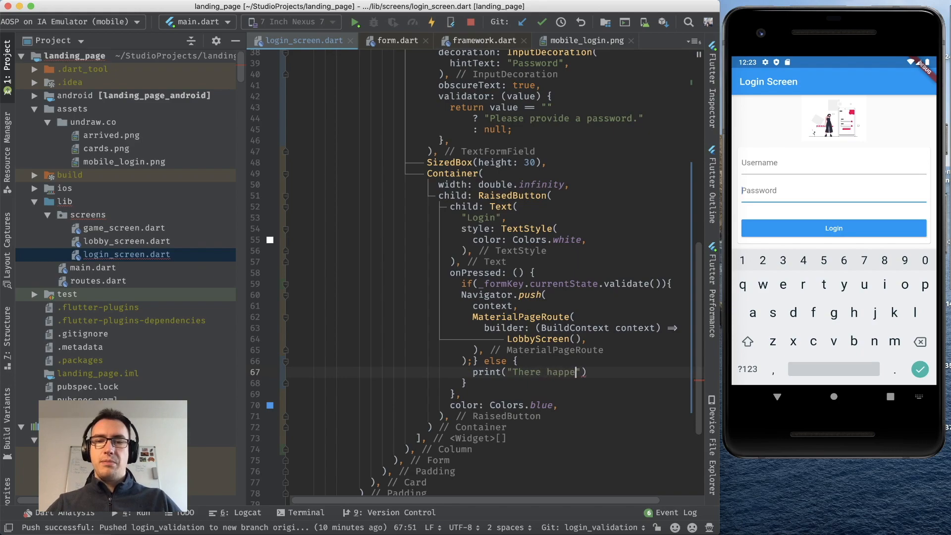
text(Please provi)
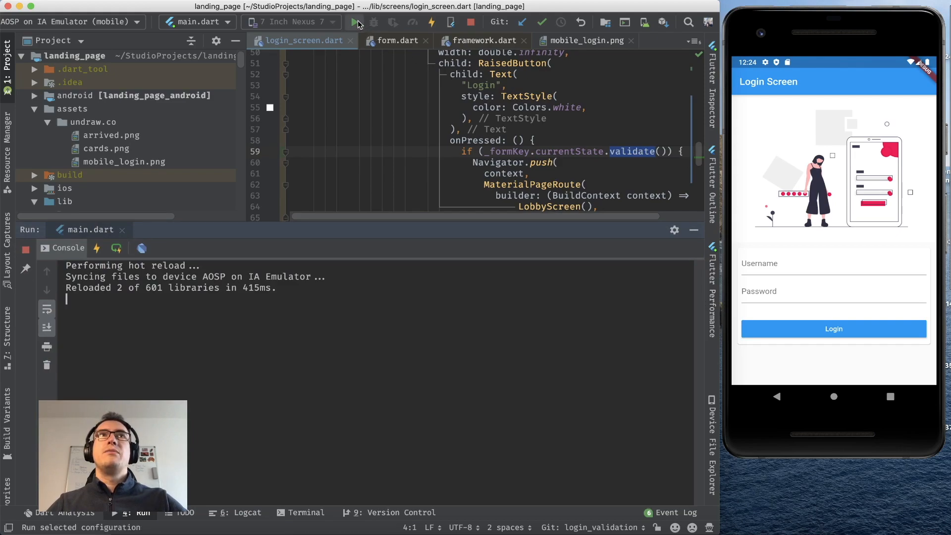
Hot restart the app and submit the empty login form to show both validation errors
click(393, 21)
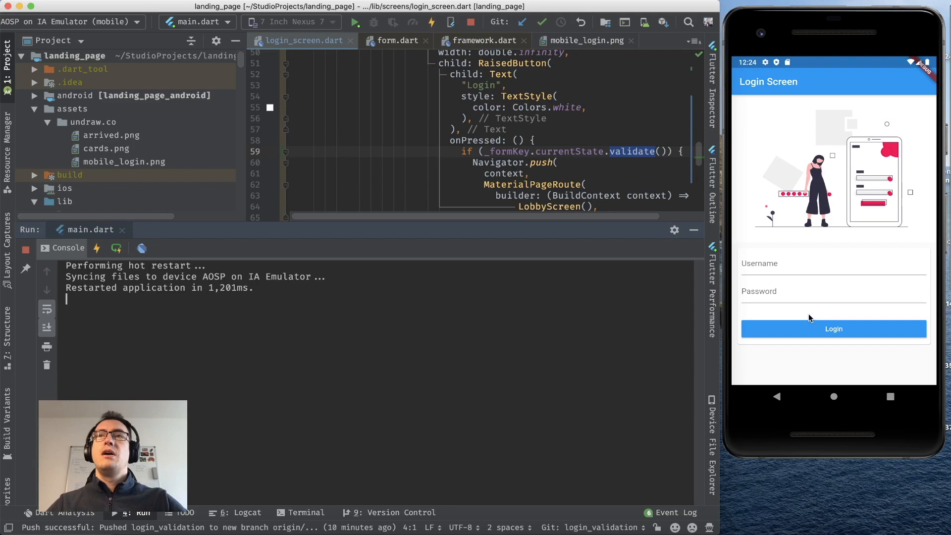
mouse_move(809, 332)
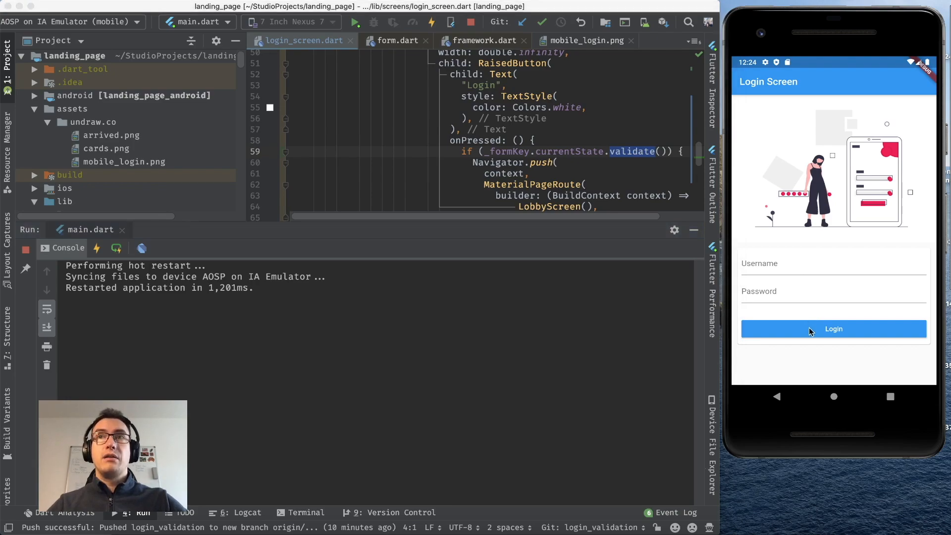
click(834, 329)
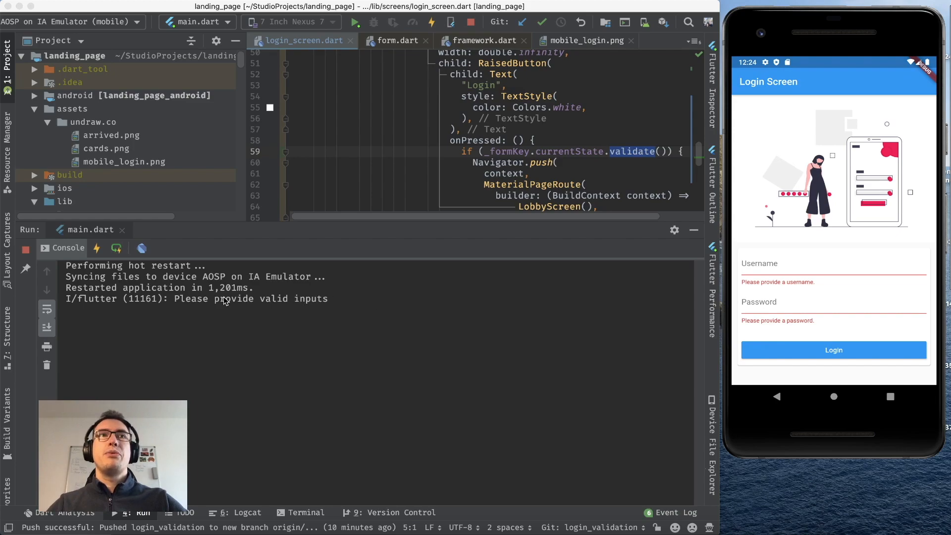
mouse_move(315, 304)
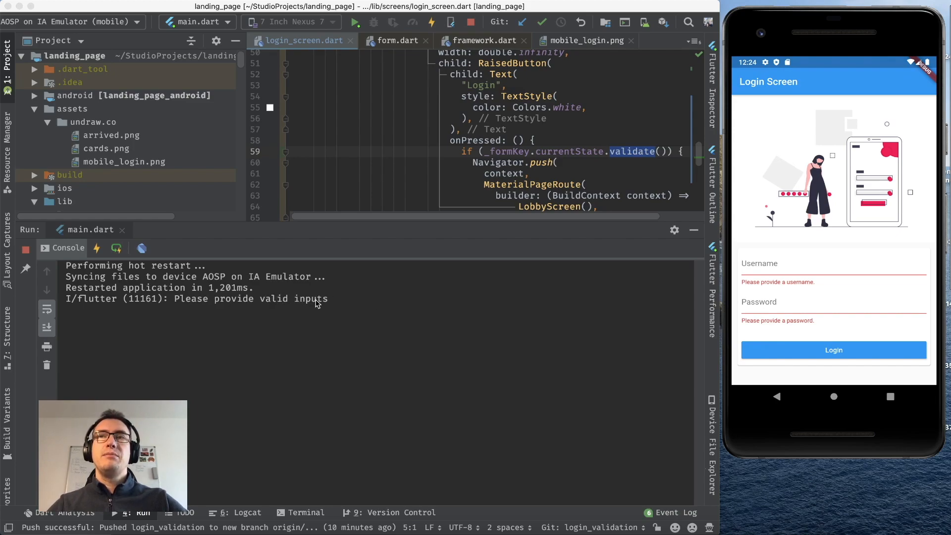
mouse_move(786, 265)
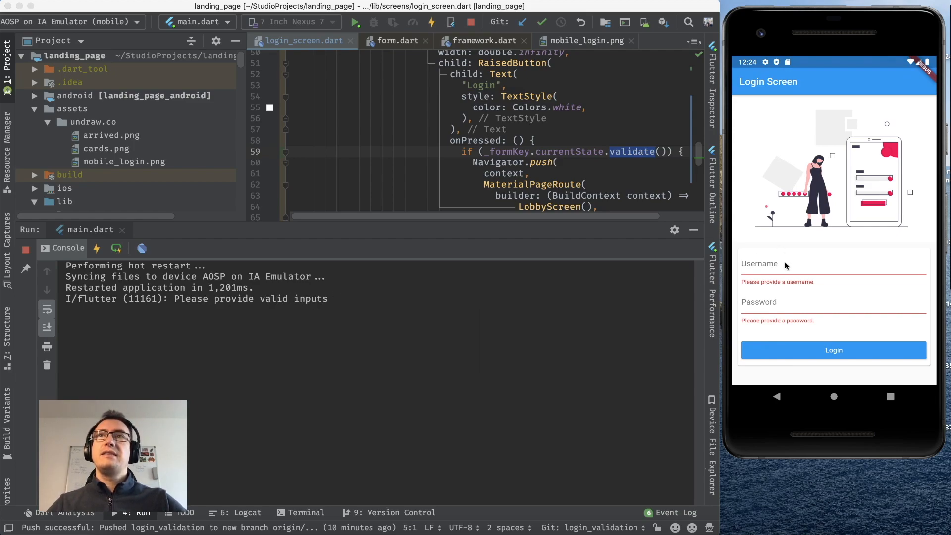
mouse_move(772, 325)
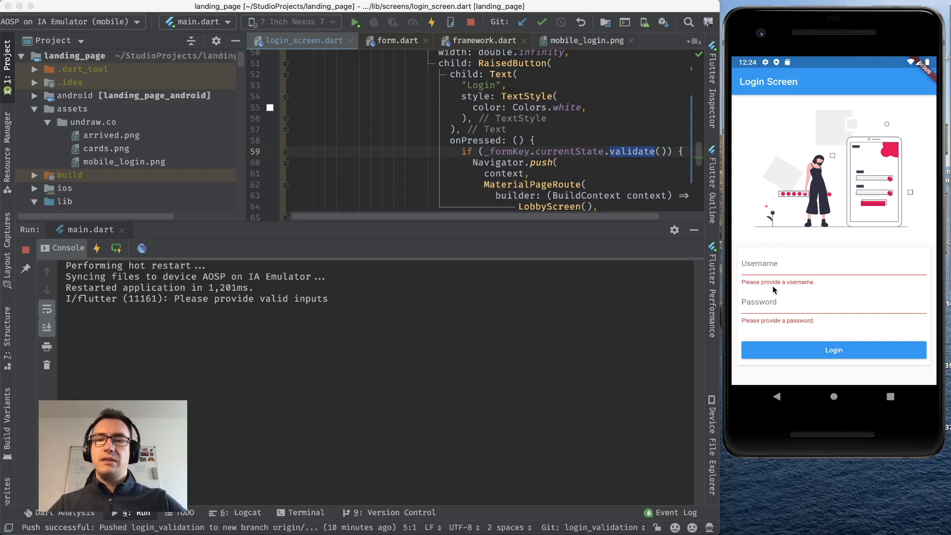
click(819, 262)
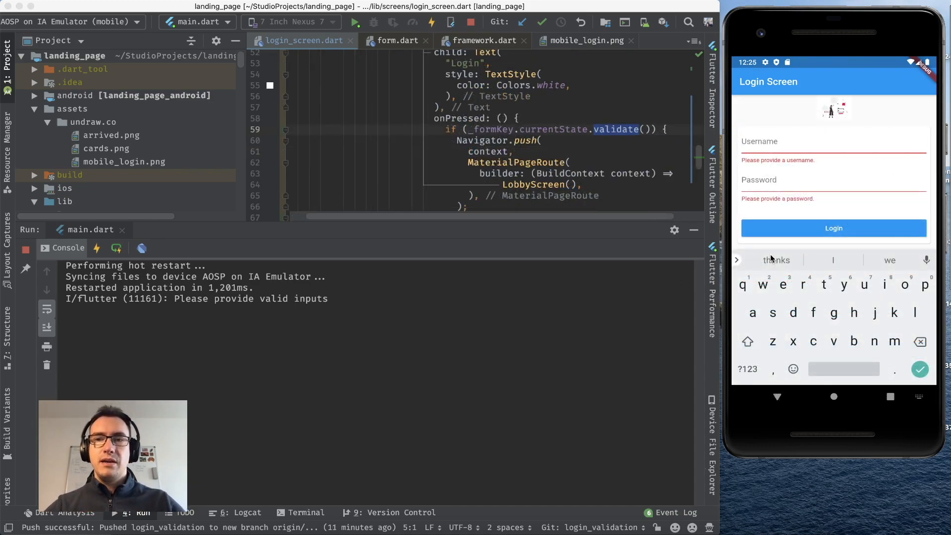
Log in as 'Myracle' with a password to reach the lobby, then scroll to the else branch
text(Myracle)
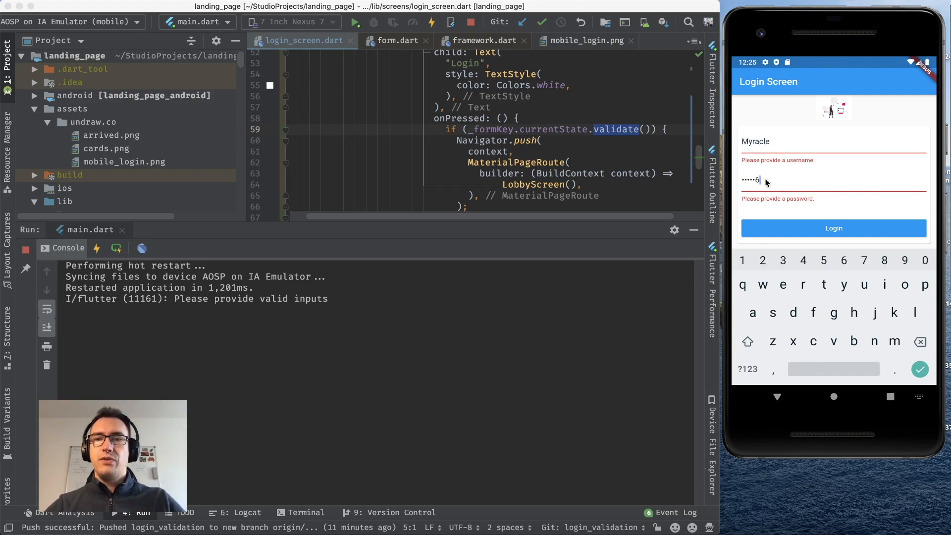
click(833, 227)
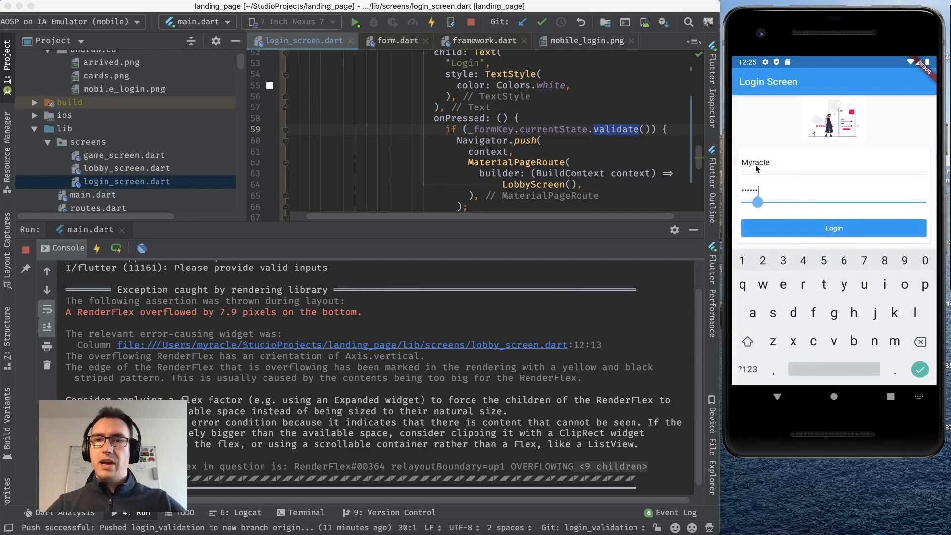
double_click(755, 163)
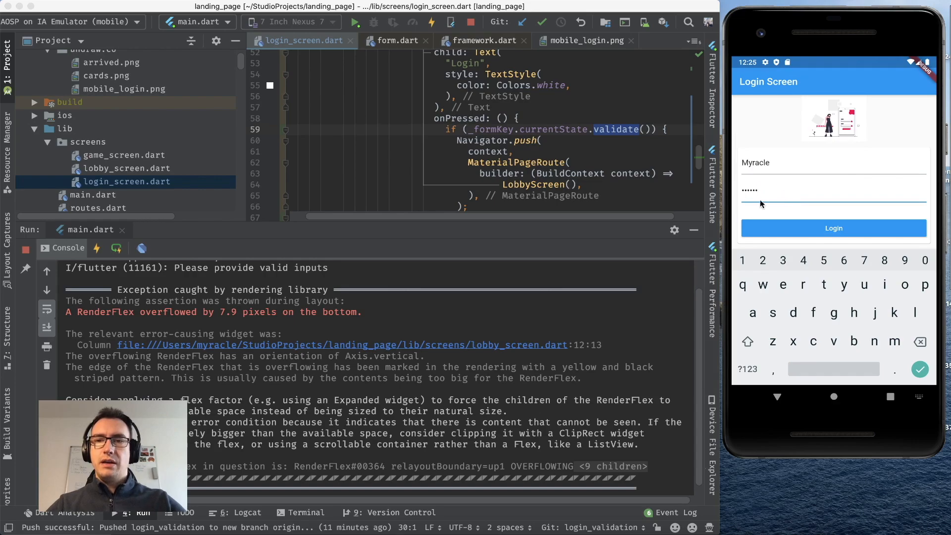
scroll(down, 3)
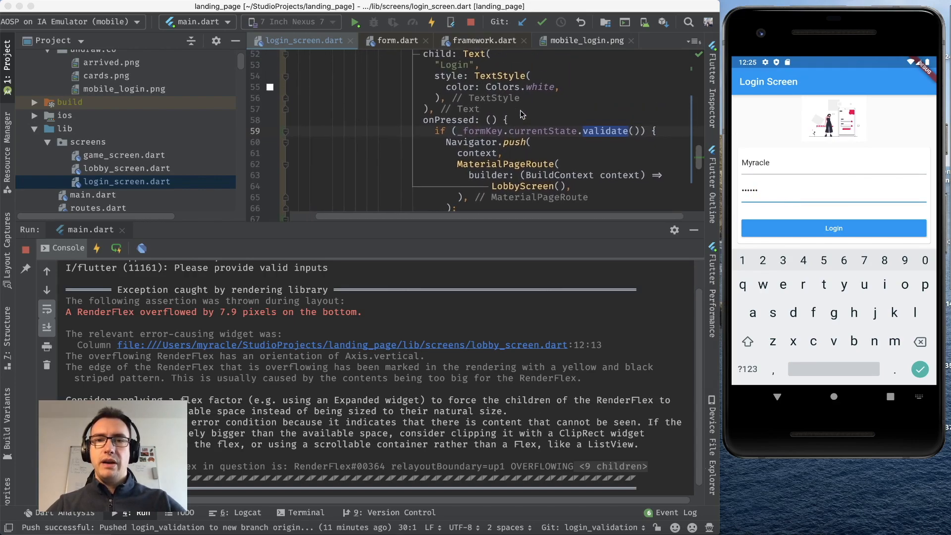
scroll(down, 3)
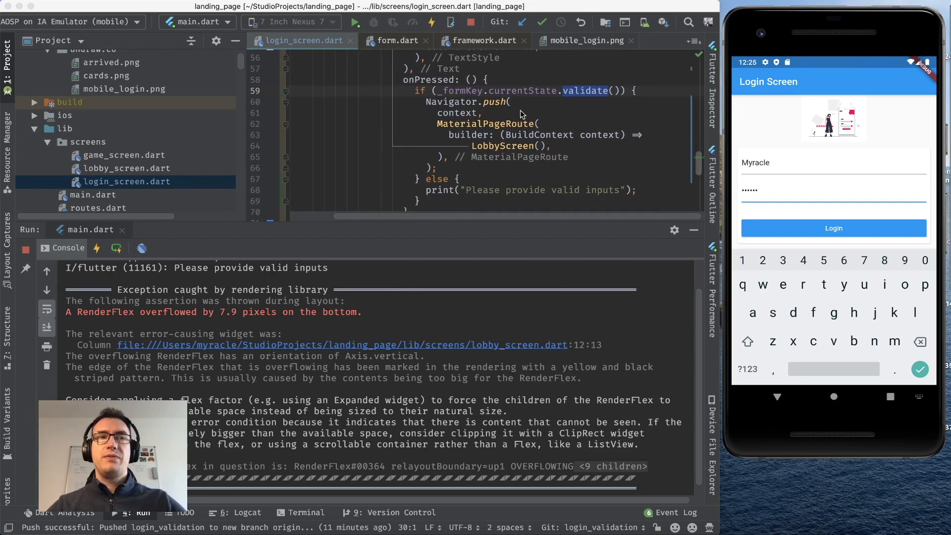